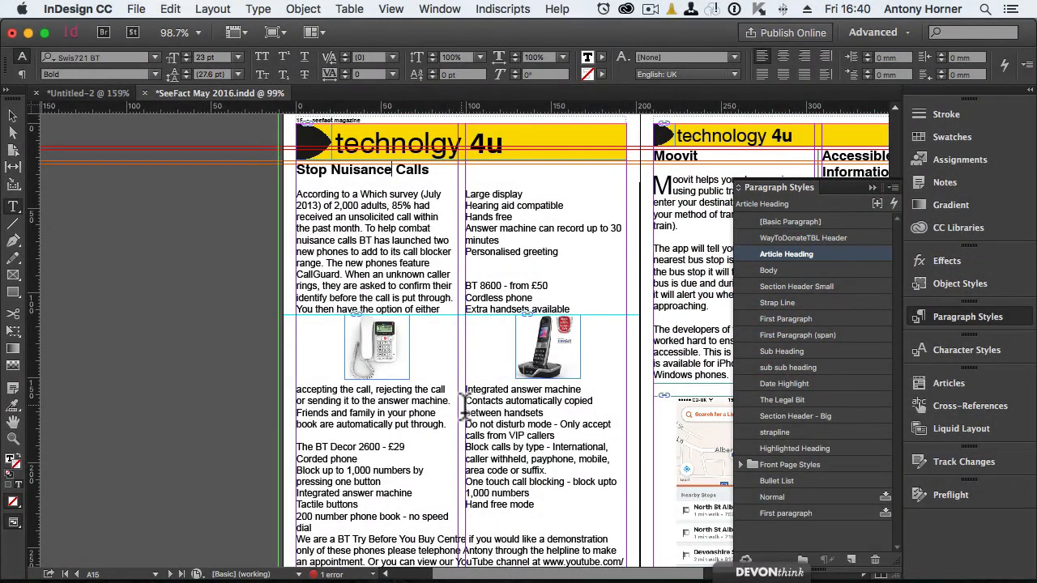
Step: Apply the Body, shaded sub heading and Bullet List styles to the phone article
left_click(769, 269)
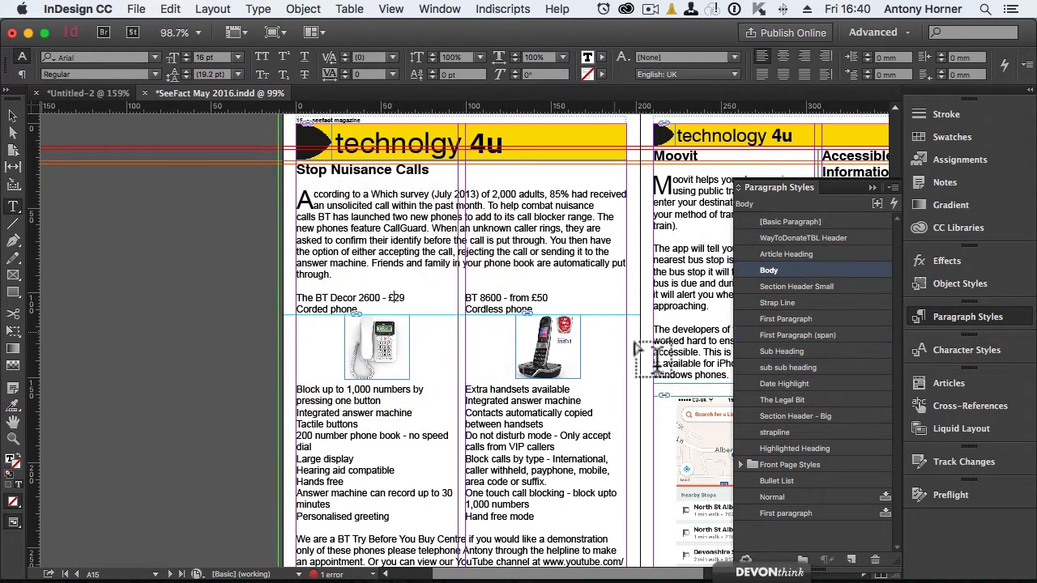
left_click(796, 448)
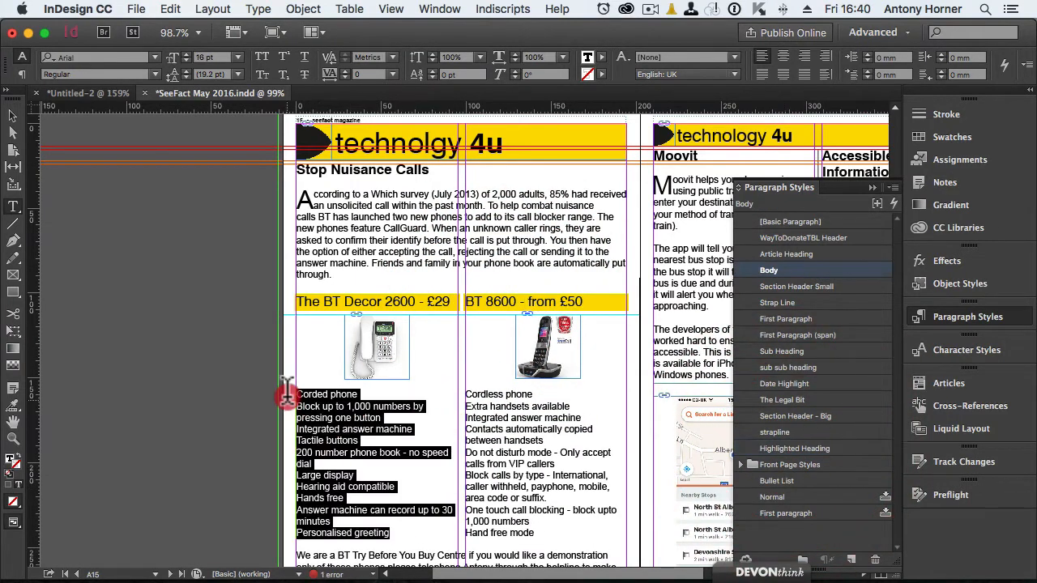
left_click(777, 480)
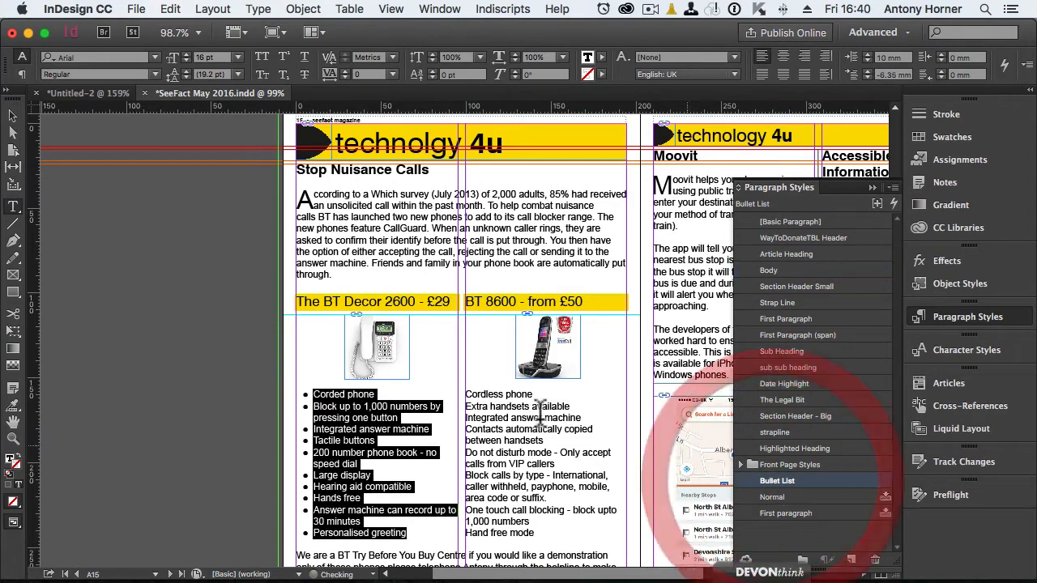
left_click(769, 269)
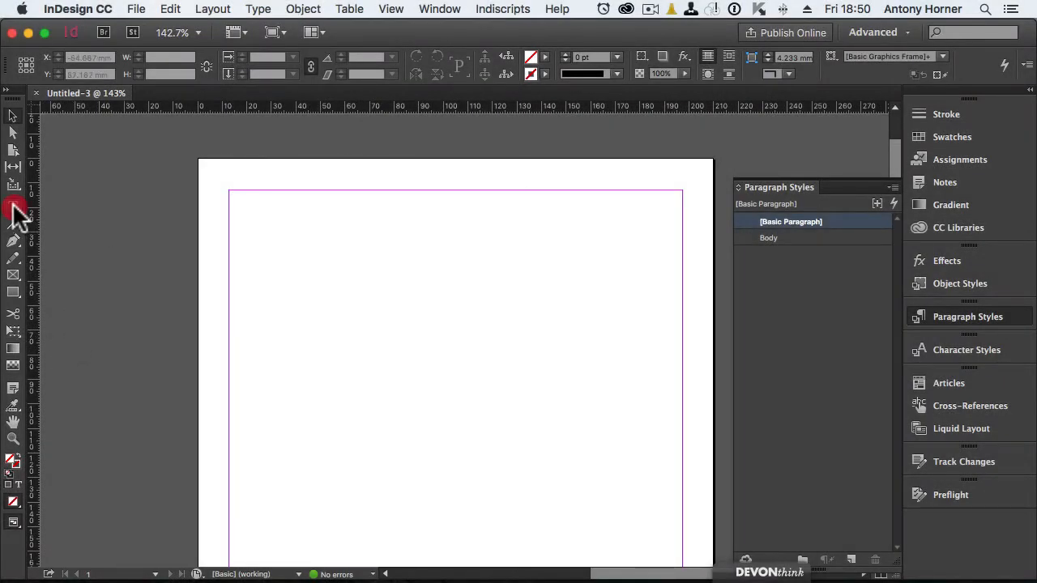
Step: Draw a text frame on the blank page and fill it with placeholder text
left_click_drag(277, 233, 488, 383)
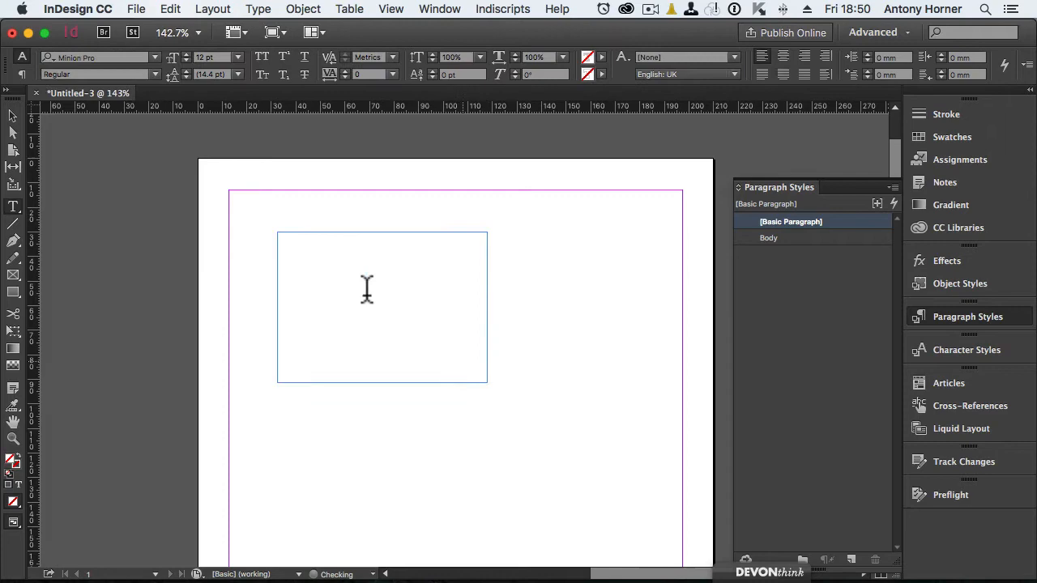
right_click(367, 290)
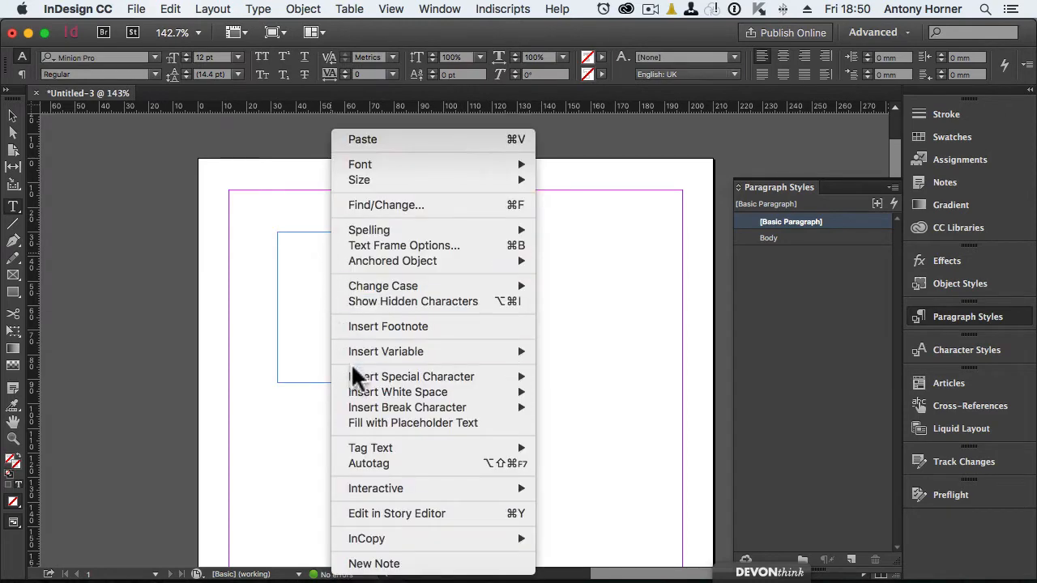
left_click(413, 423)
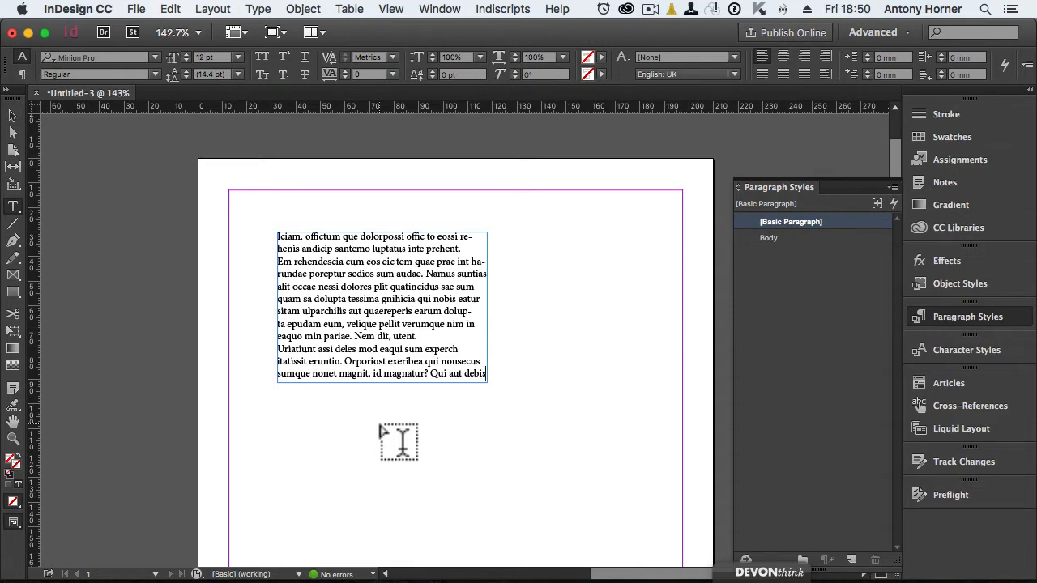
mouse_move(347, 426)
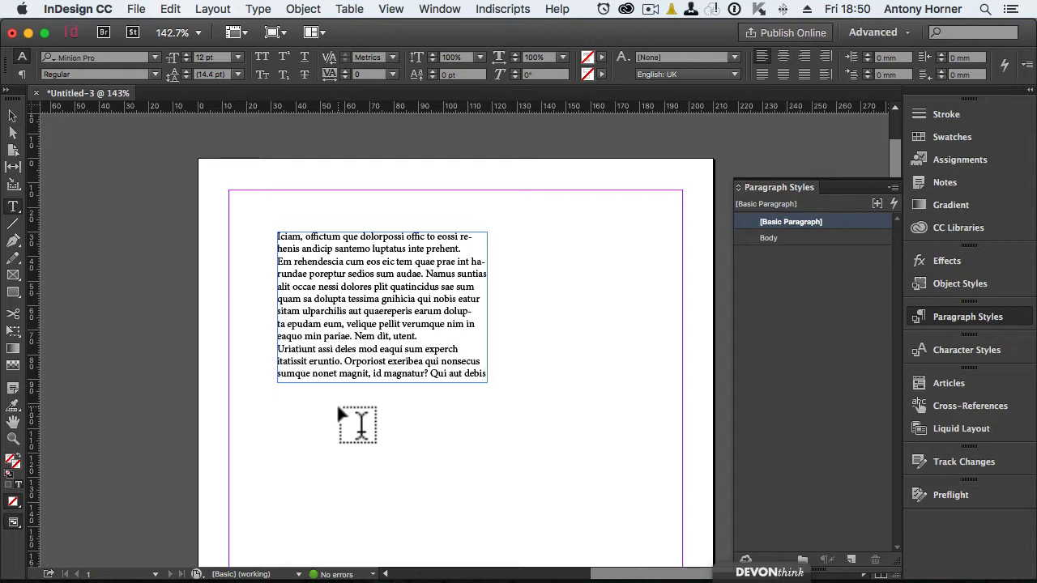
mouse_move(81, 247)
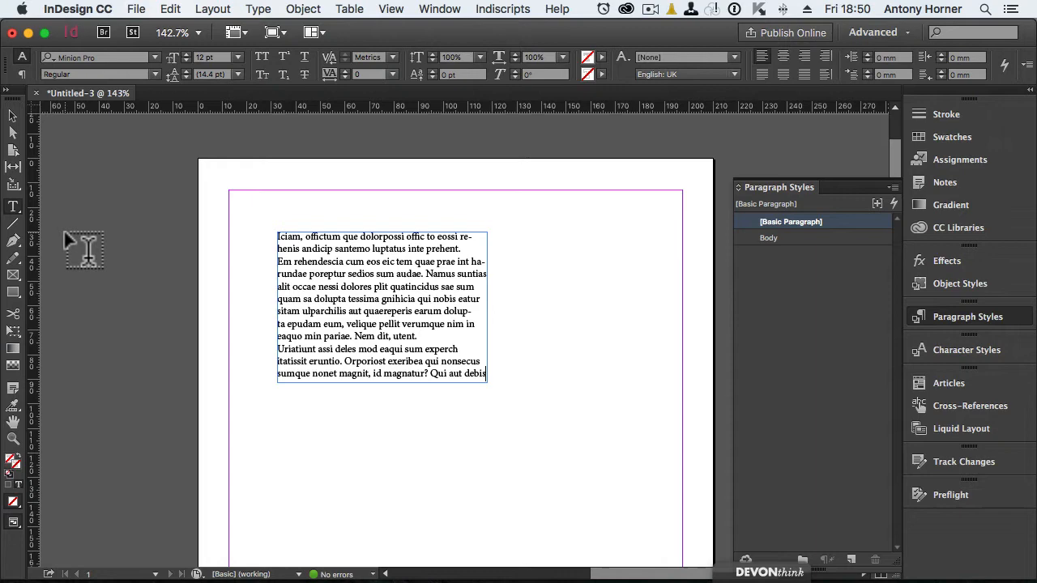
Step: Close the untitled placeholder document, discarding its changes
left_click(136, 9)
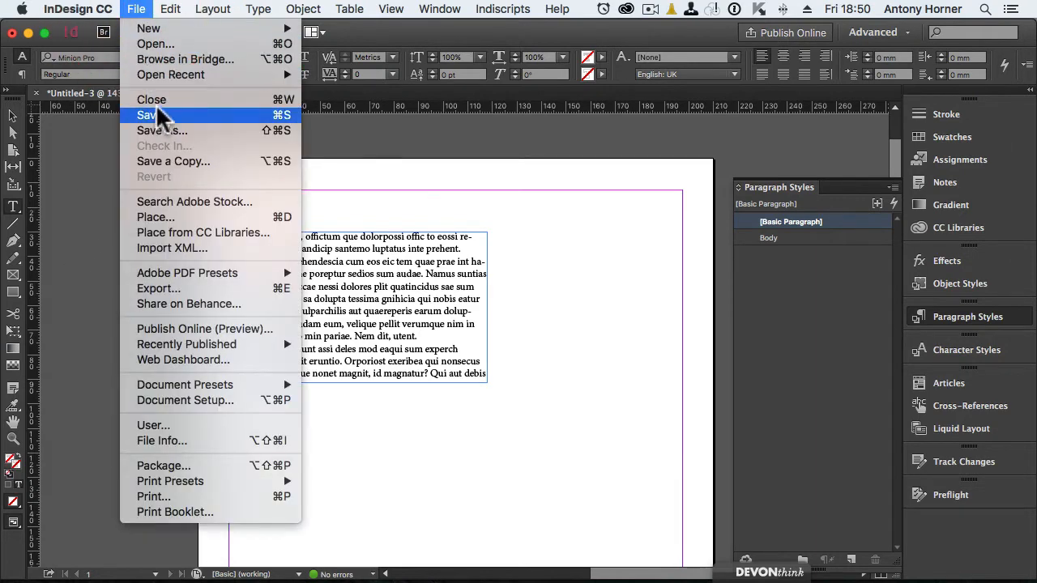
left_click(151, 99)
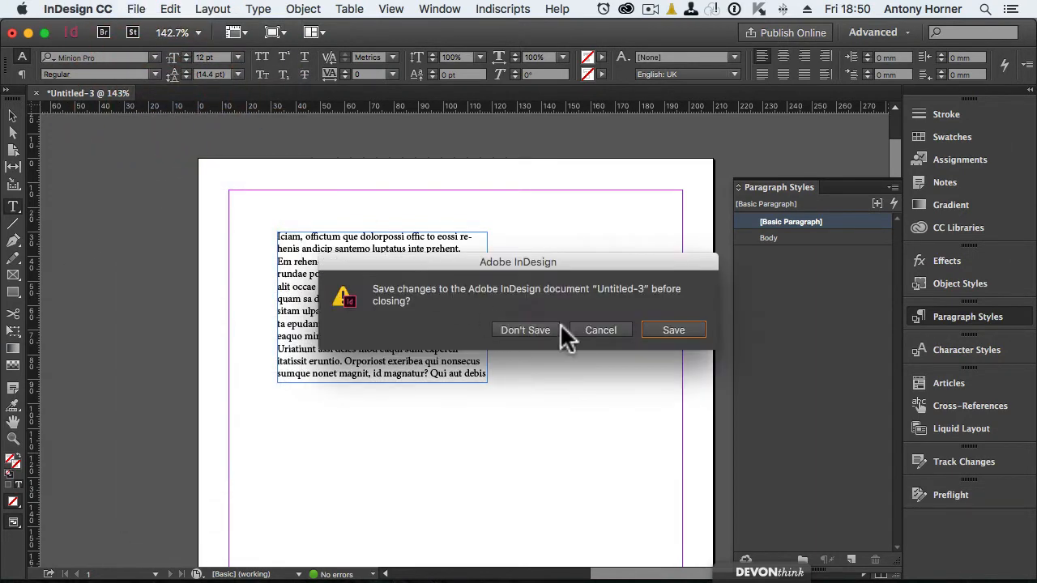
left_click(525, 330)
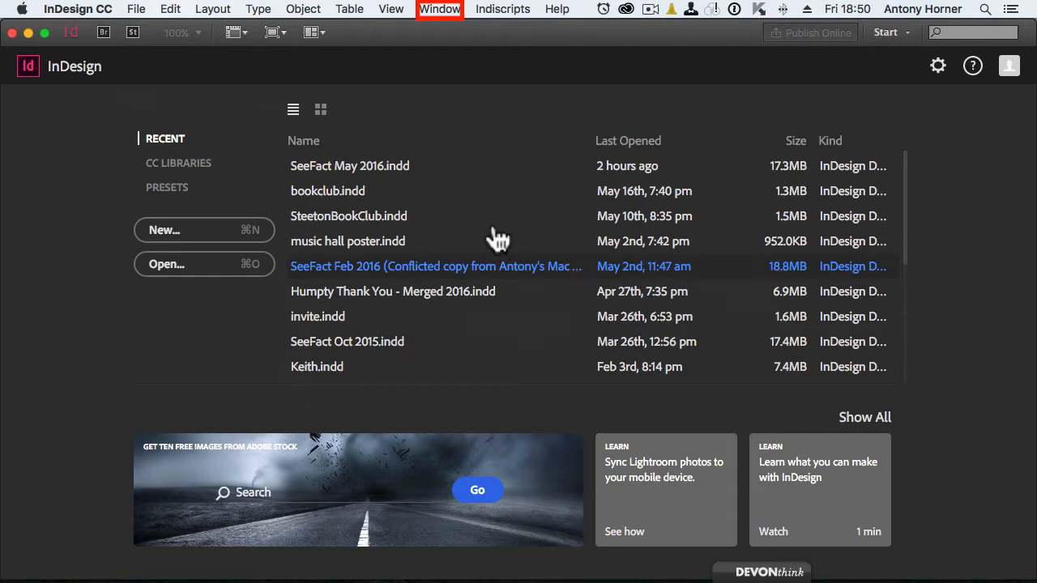
Step: Choose the [Advanced] workspace from the Window menu's workspace list
left_click(438, 9)
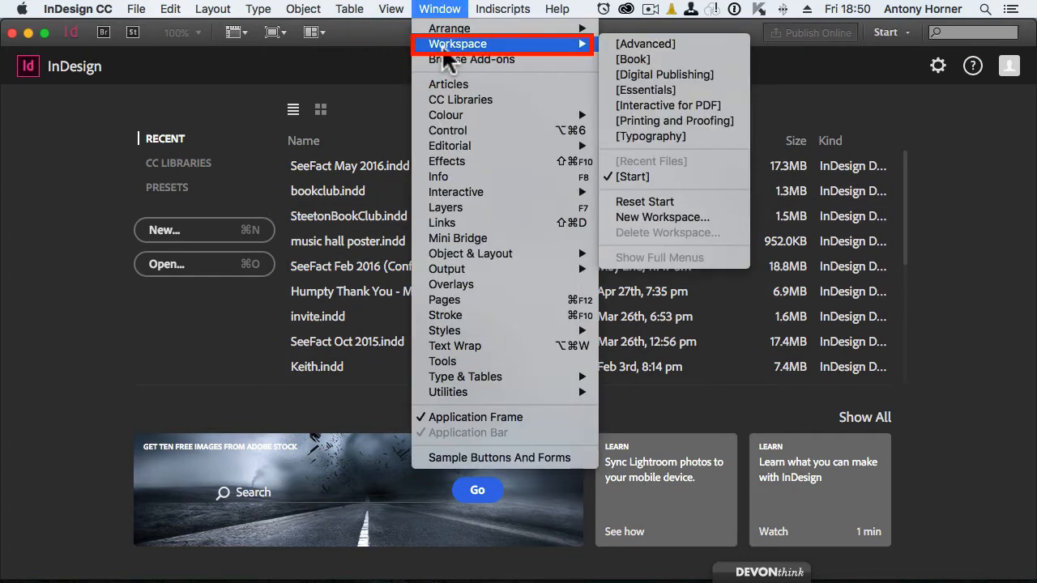
mouse_move(628, 45)
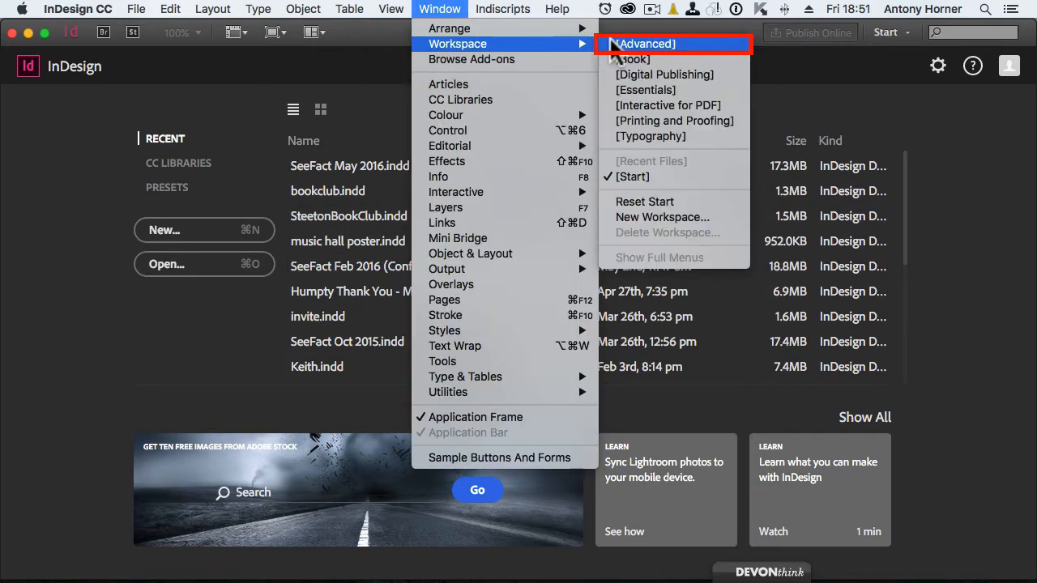
left_click(656, 43)
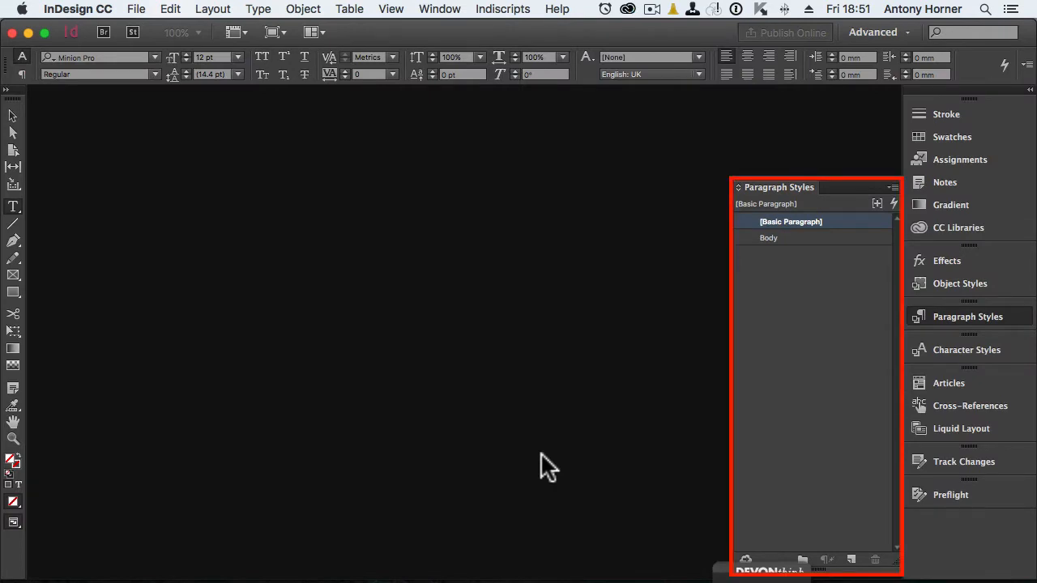
left_click(967, 316)
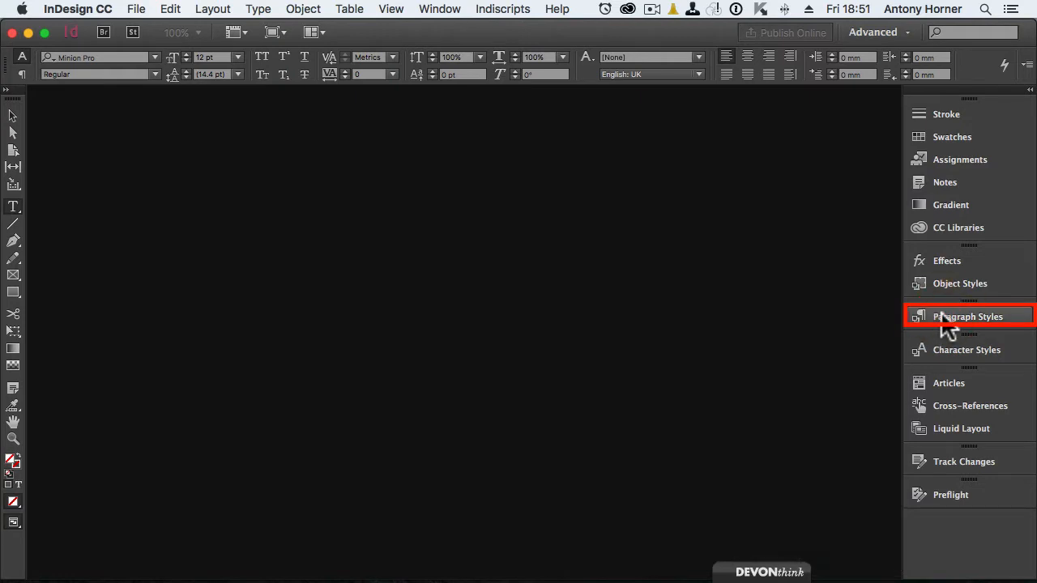
left_click(967, 316)
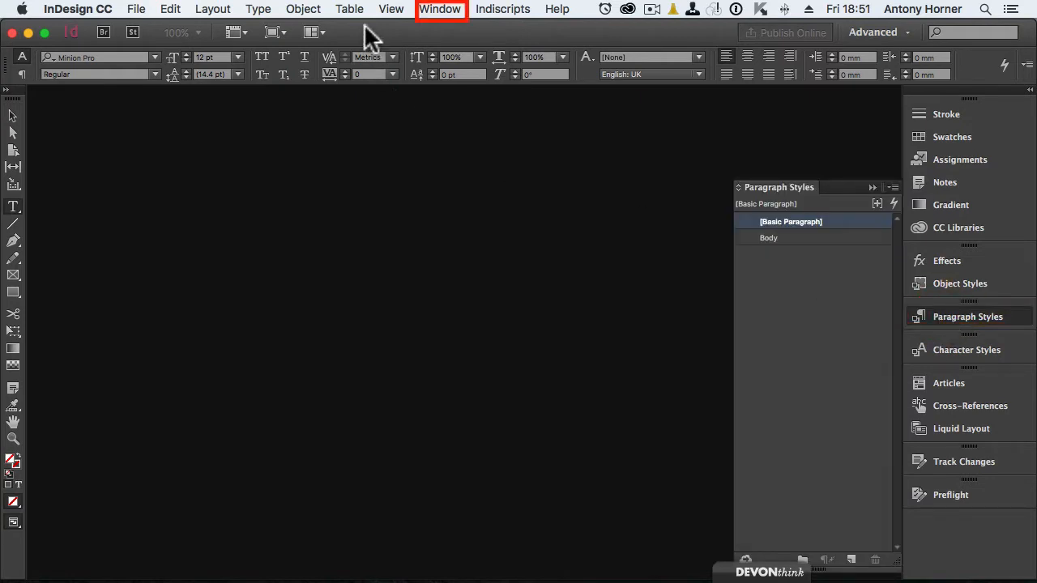
left_click(441, 9)
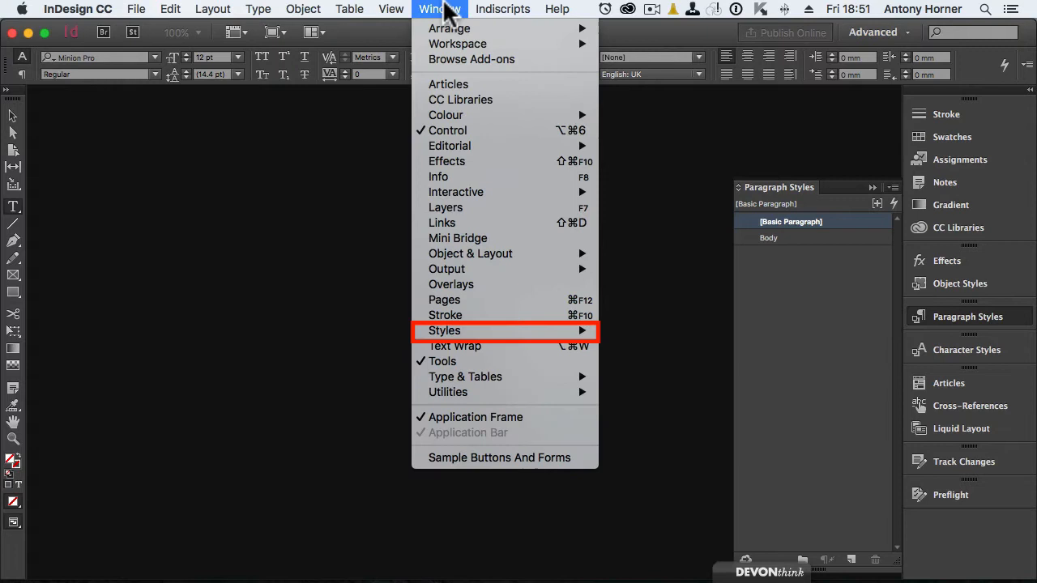
mouse_move(486, 341)
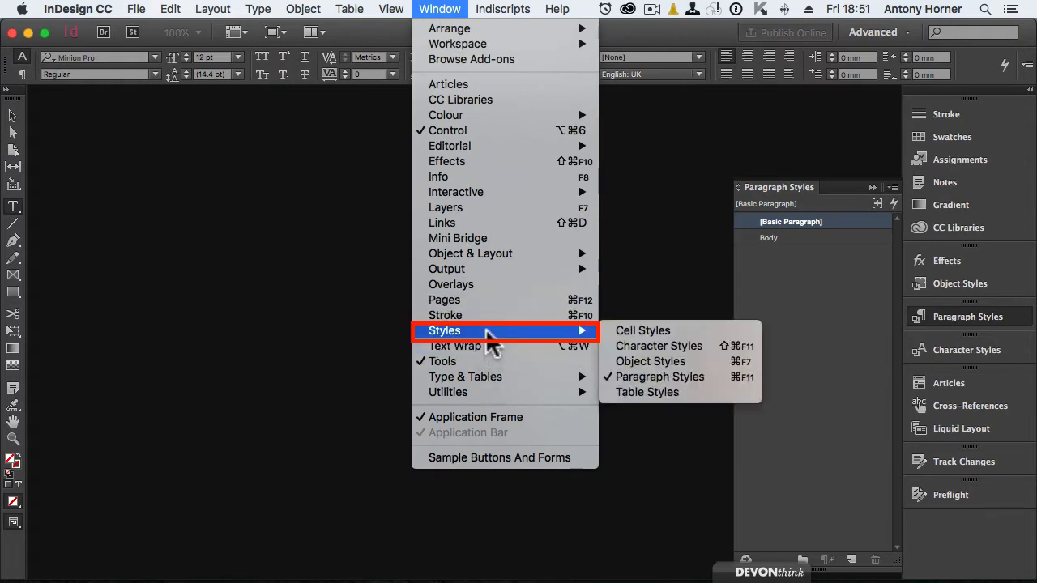
mouse_move(660, 377)
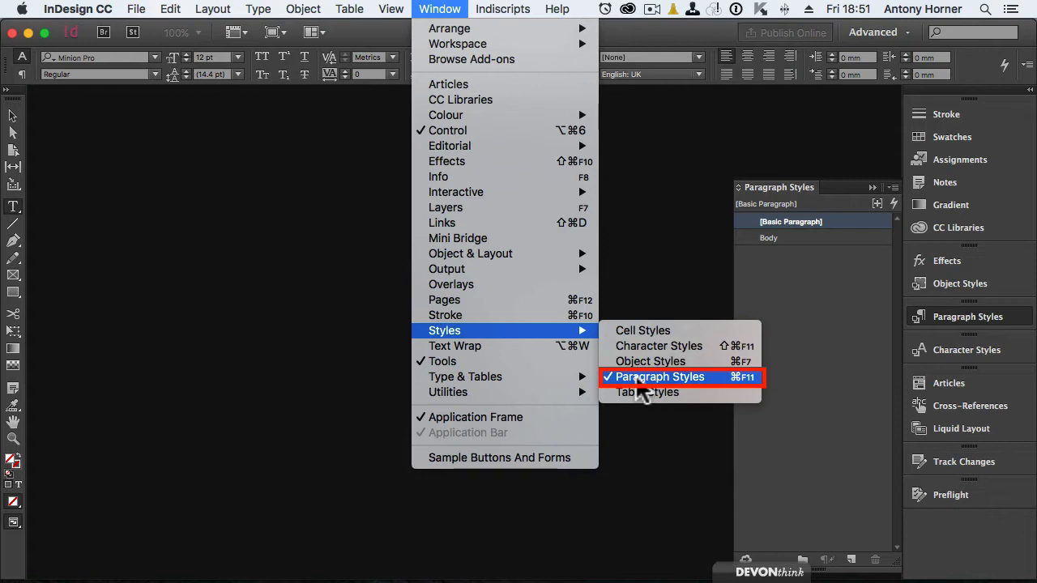
left_click(674, 377)
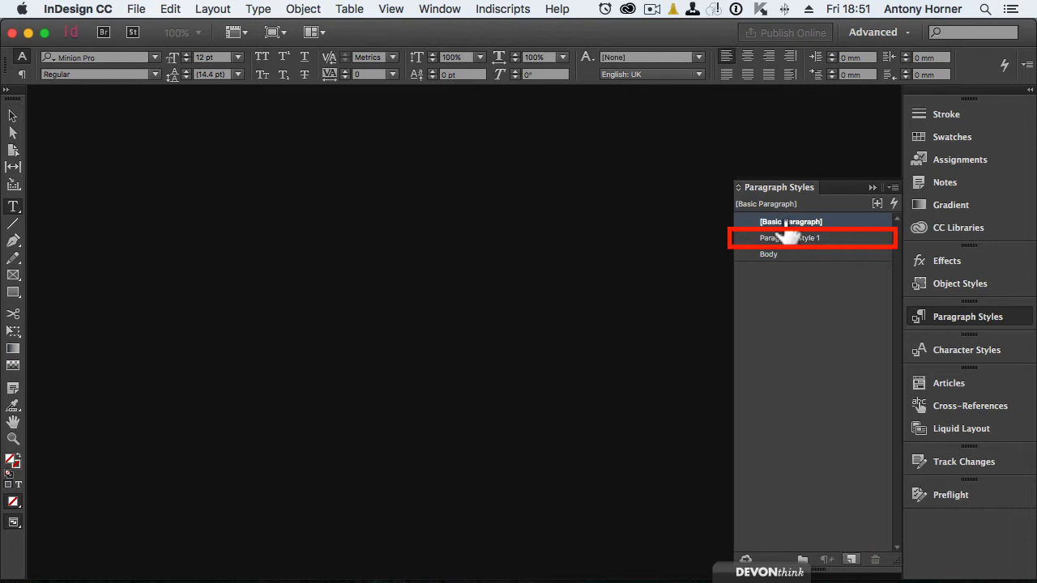
Step: Rename Paragraph Style 1 to 'Default Body Text' in its style options
right_click(790, 237)
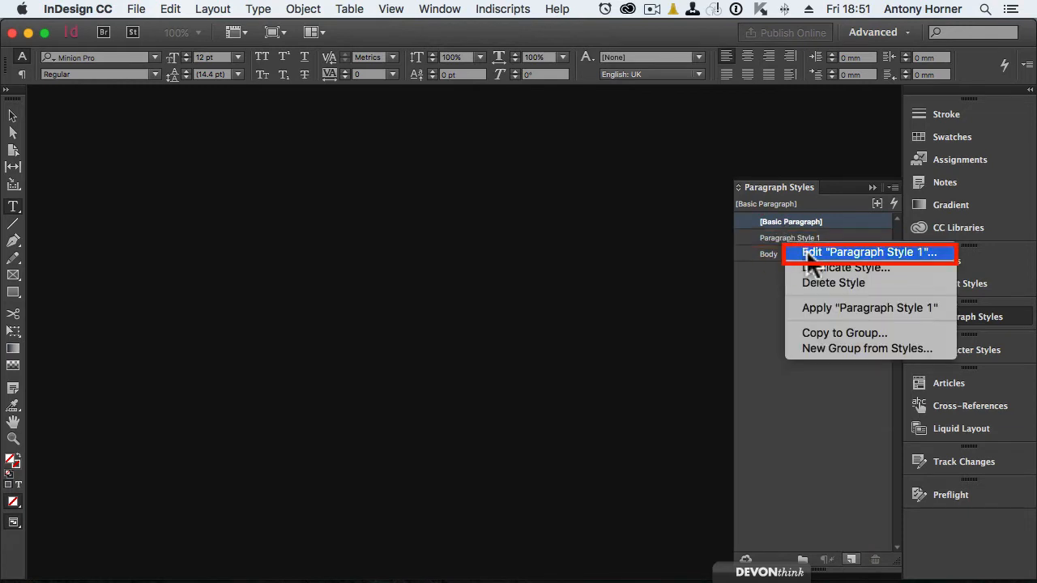
left_click(869, 252)
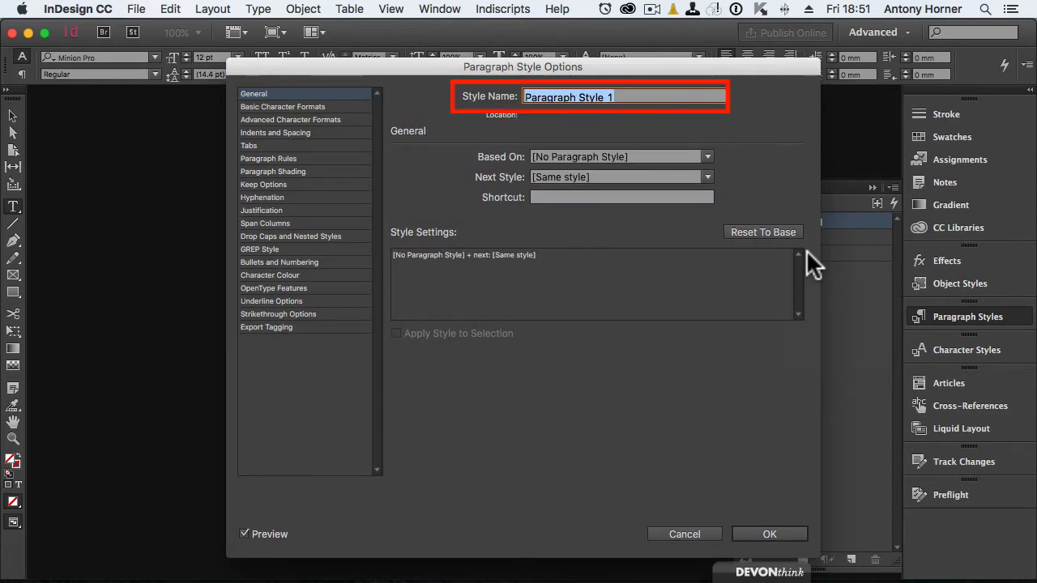
type("Default Body Text")
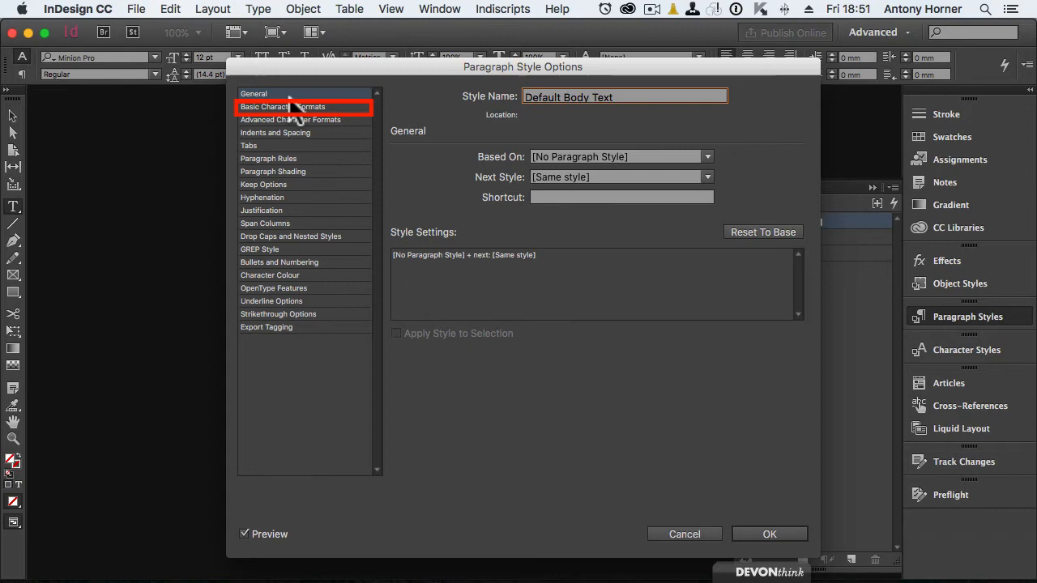
Step: Set the style's Basic Character Formats font family to Arial
left_click(282, 107)
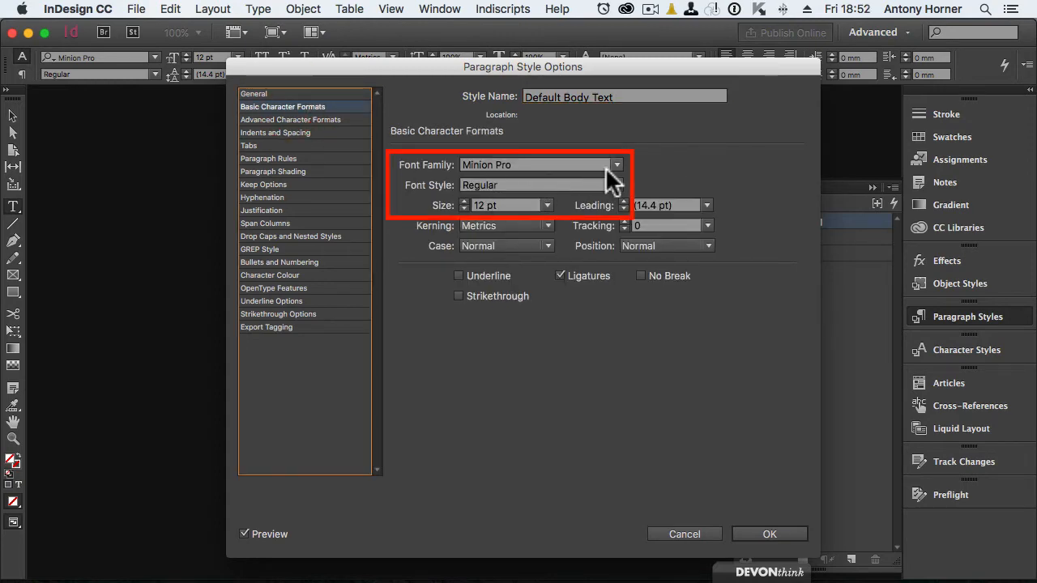
left_click(617, 164)
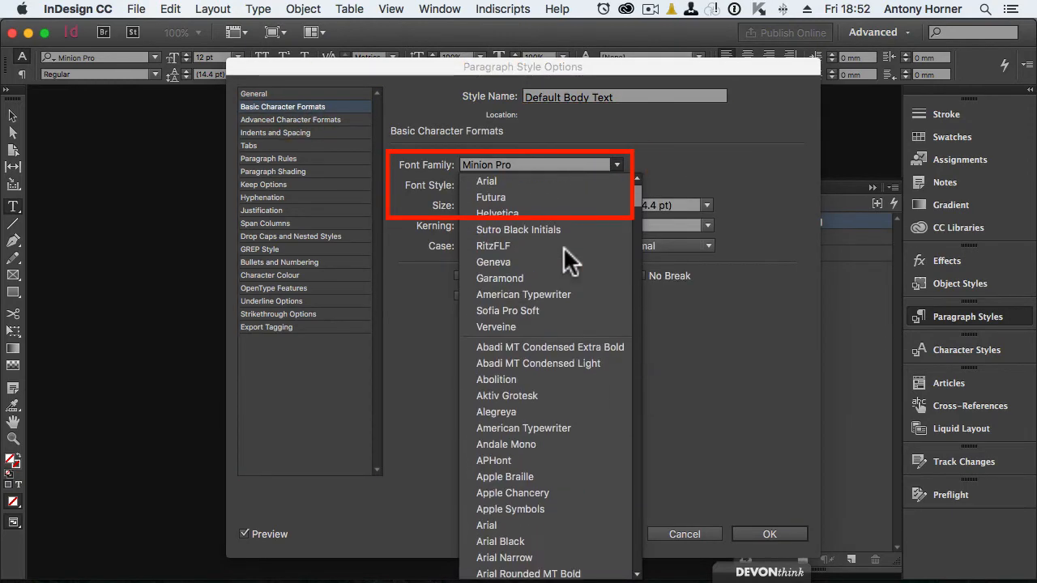
left_click(485, 180)
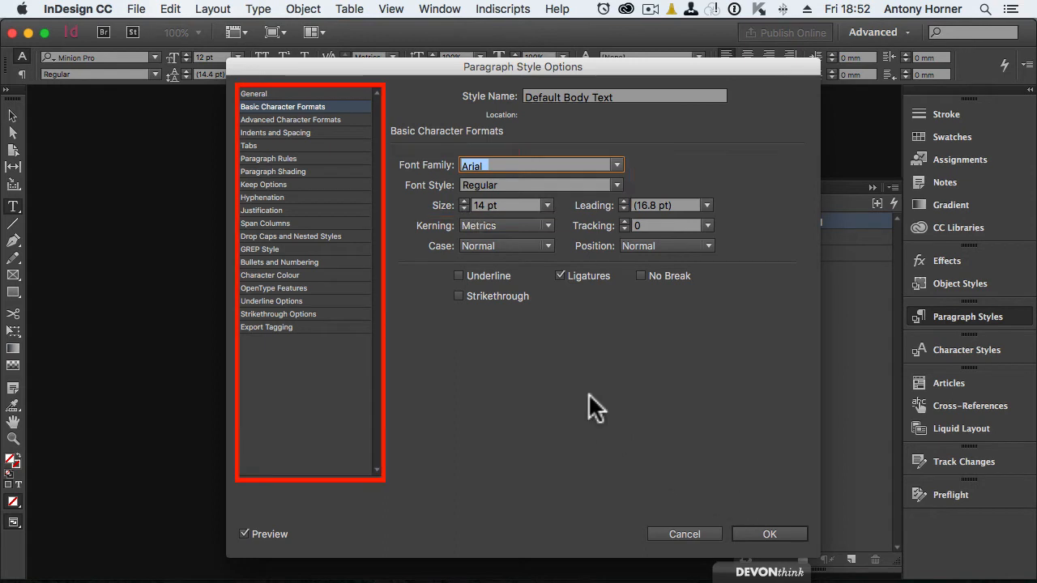
mouse_move(290, 126)
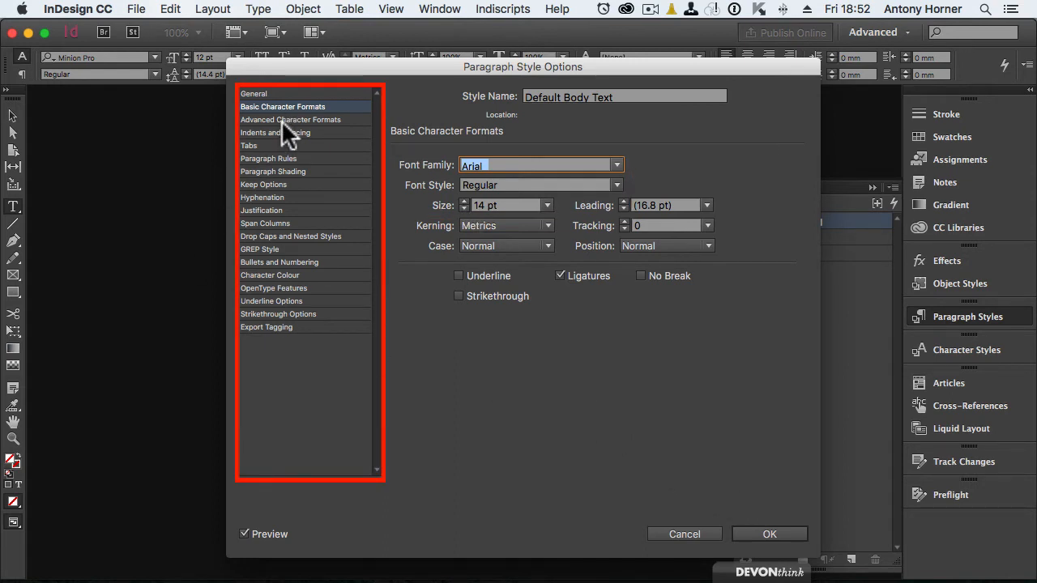
mouse_move(283, 210)
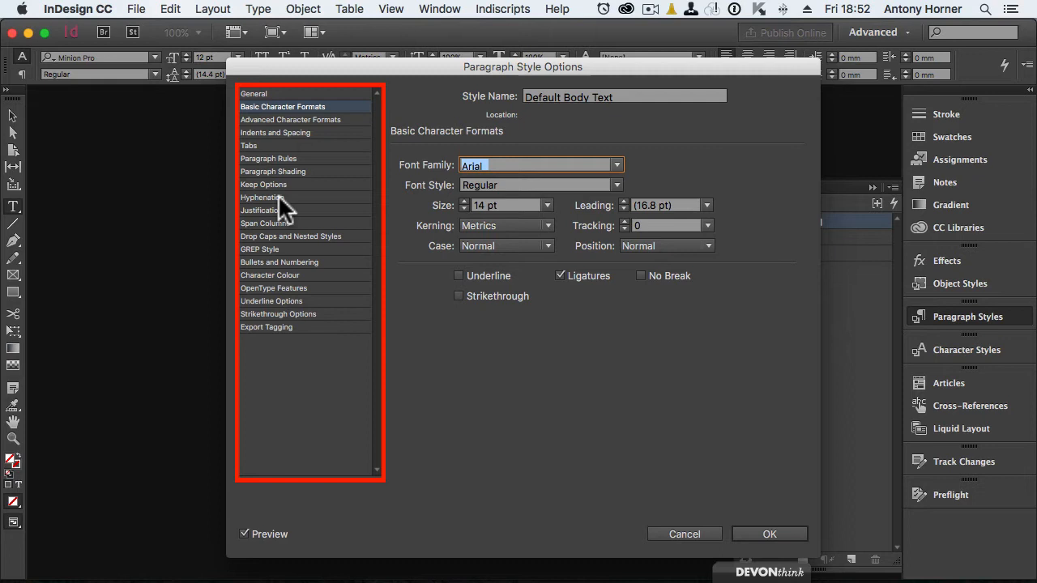
mouse_move(262, 217)
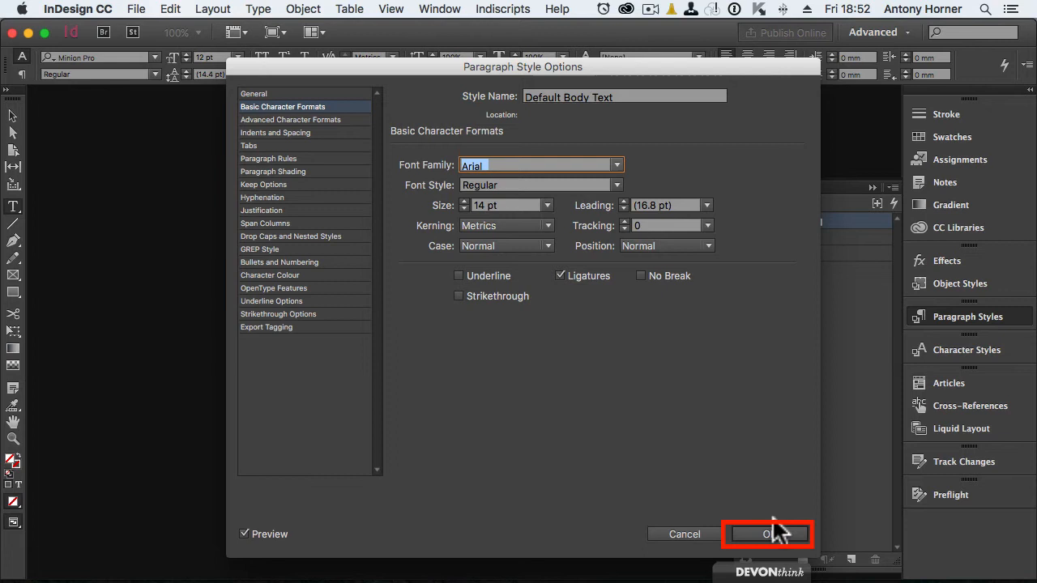
Step: Confirm the Arial 14 pt style options and select Default Body Text as default
left_click(768, 534)
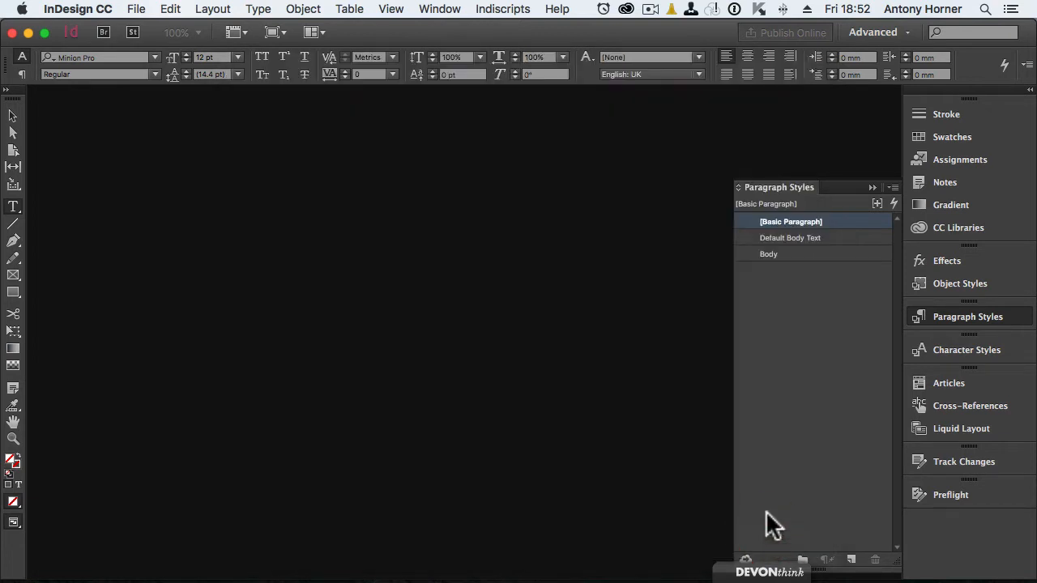
left_click(792, 238)
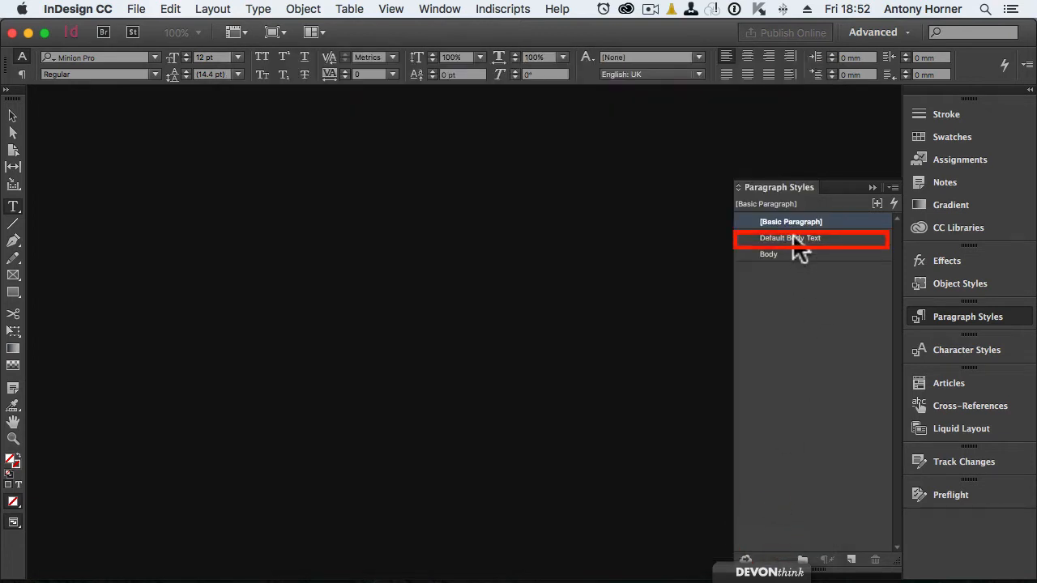
left_click(791, 237)
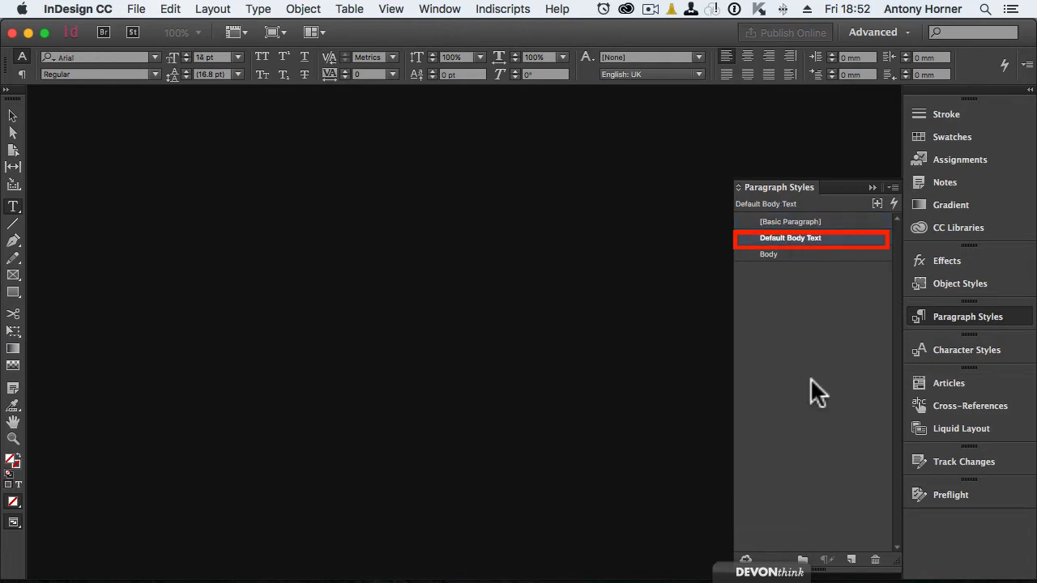
mouse_move(805, 260)
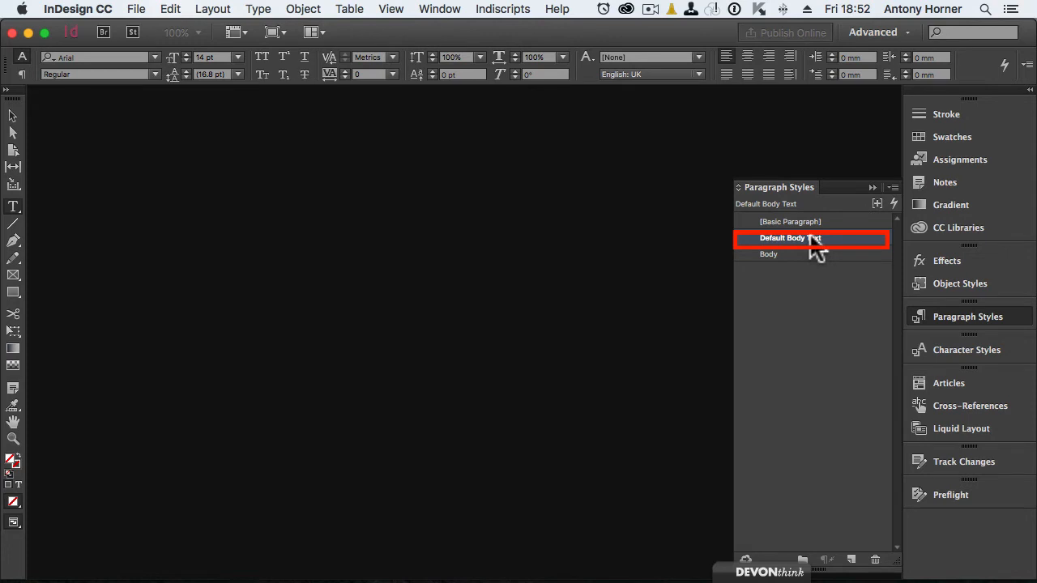
Step: Duplicate Default Body Text as 'Sub Heading', adjust its character formats, and confirm
right_click(790, 237)
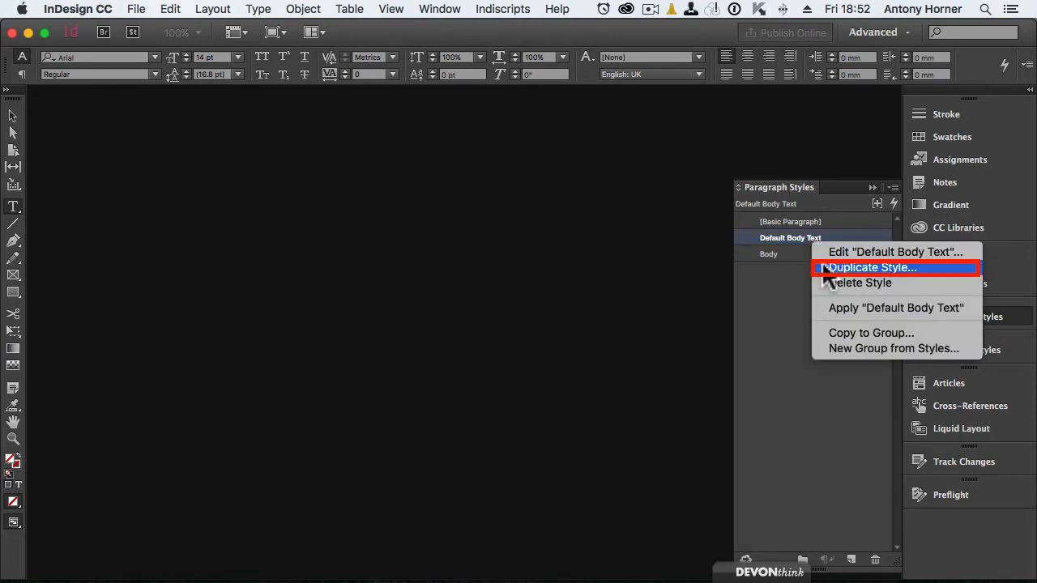
left_click(877, 267)
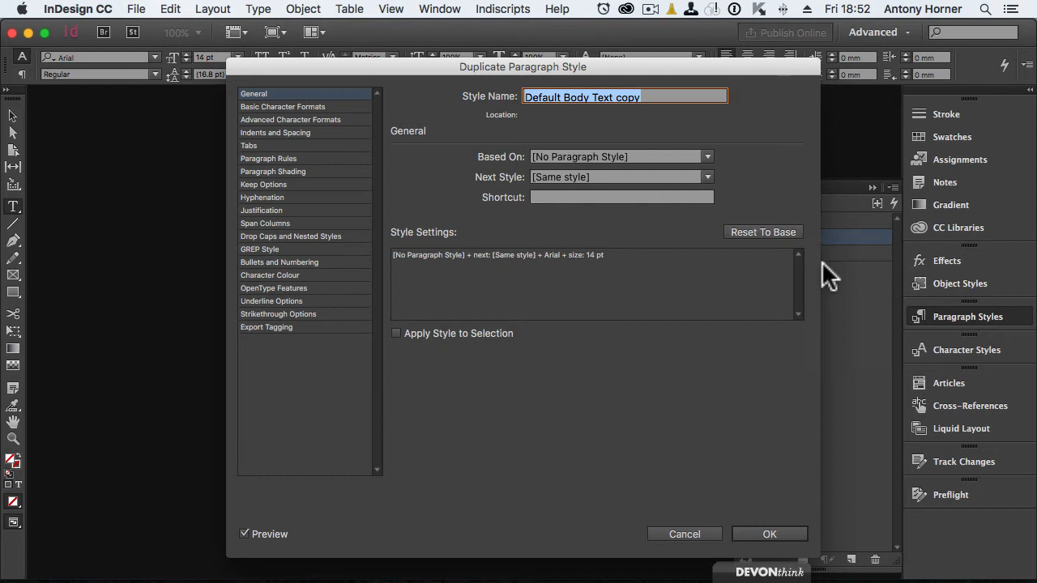
type("Sub Heading")
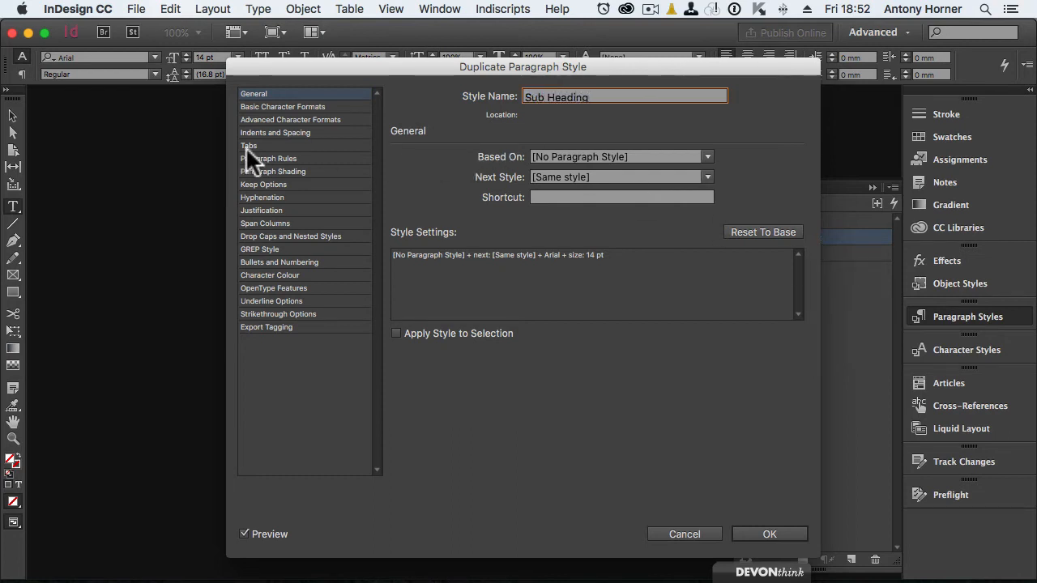
left_click(283, 106)
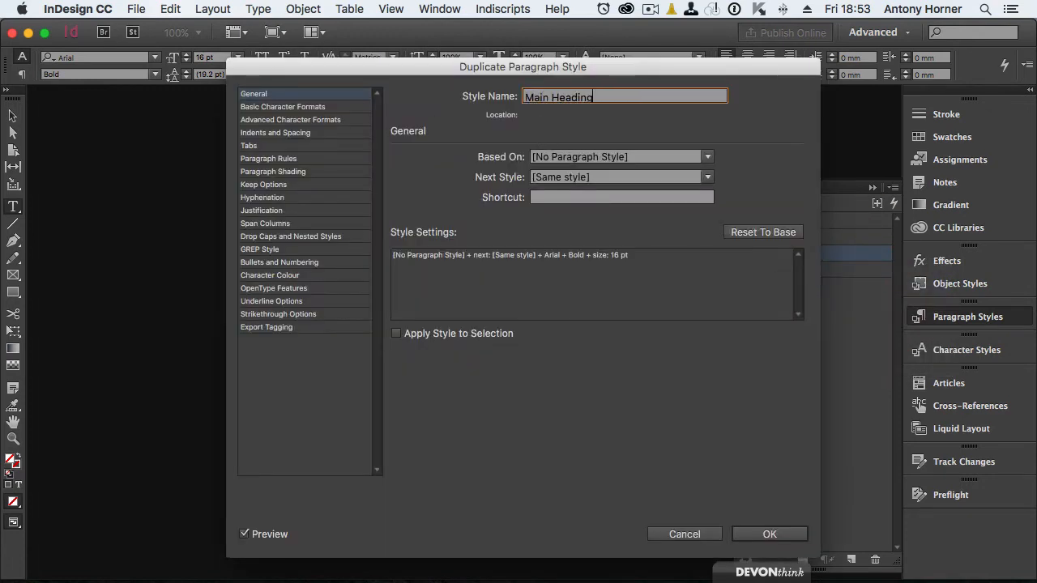
left_click(282, 106)
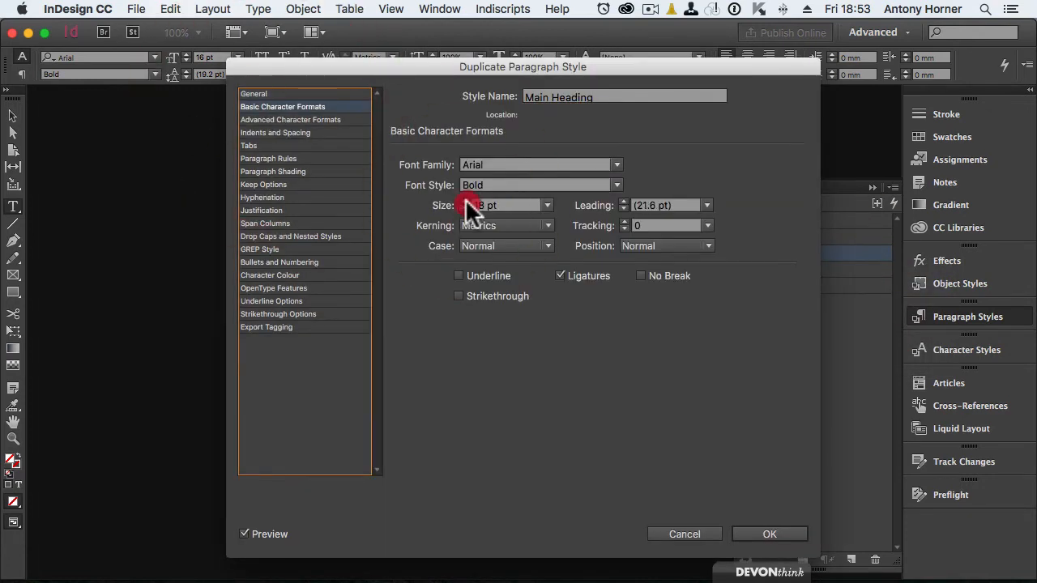
left_click(770, 534)
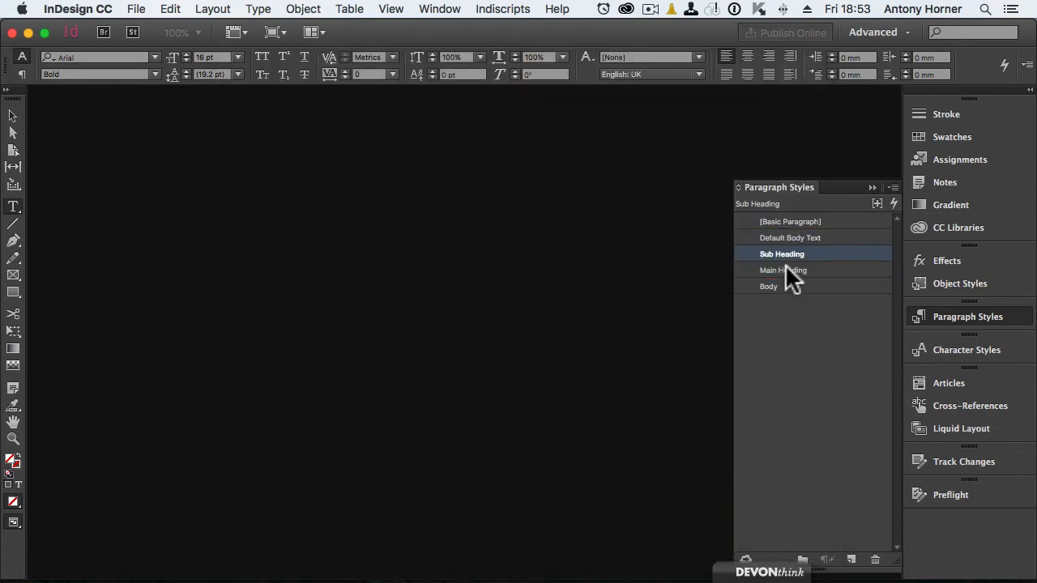
Step: Select Default Body Text again in the Paragraph Styles panel
left_click(790, 237)
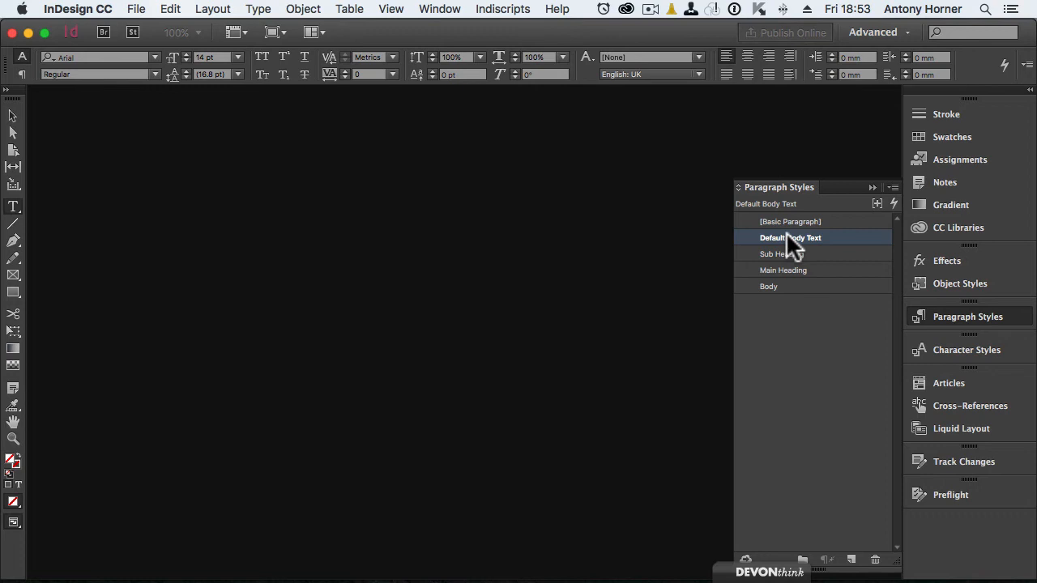
mouse_move(16, 141)
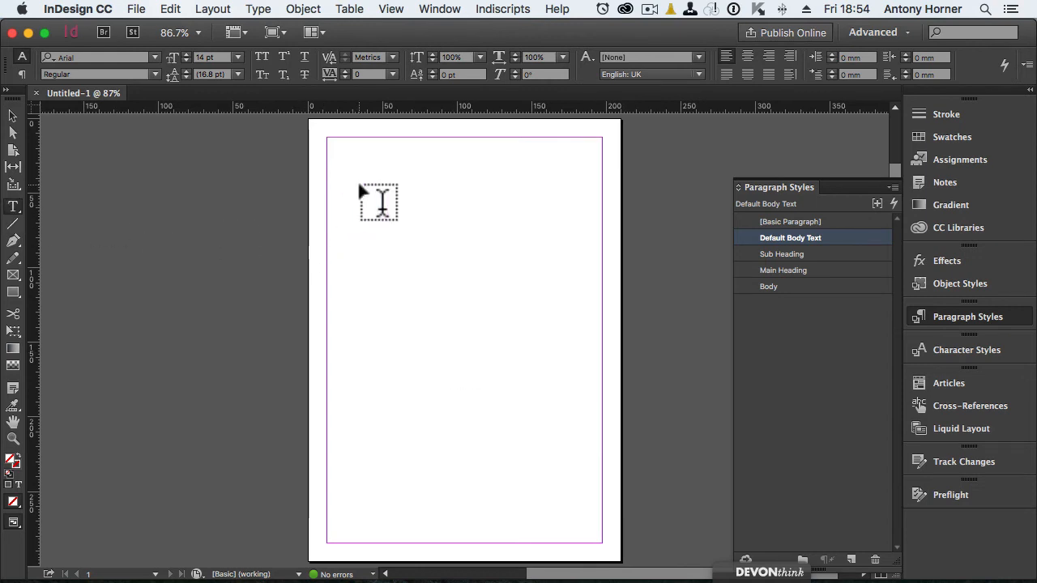
Step: Draw a frame near the page's top left and fill it with placeholder text
left_click_drag(348, 170, 519, 291)
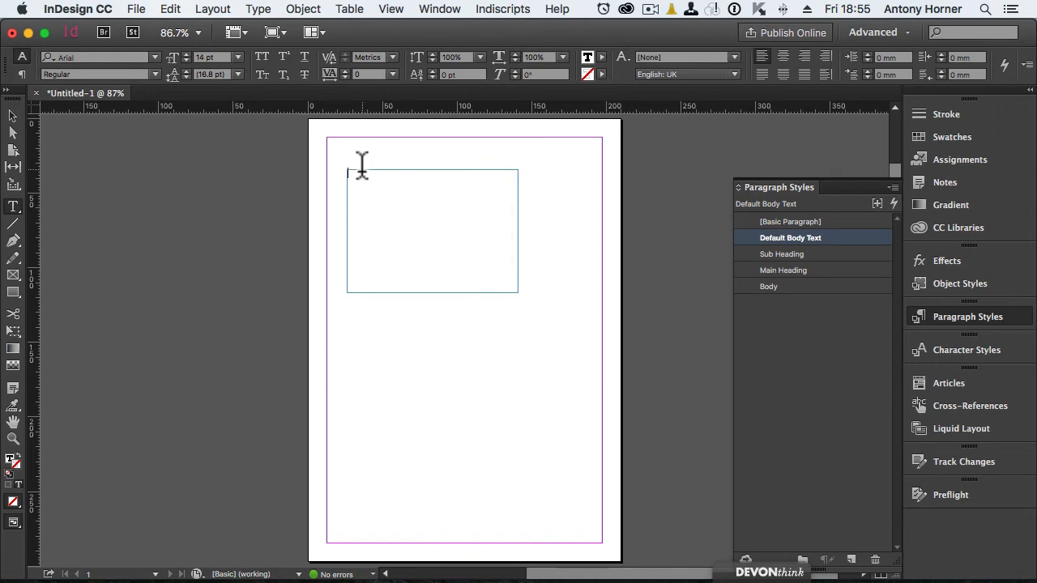
right_click(362, 166)
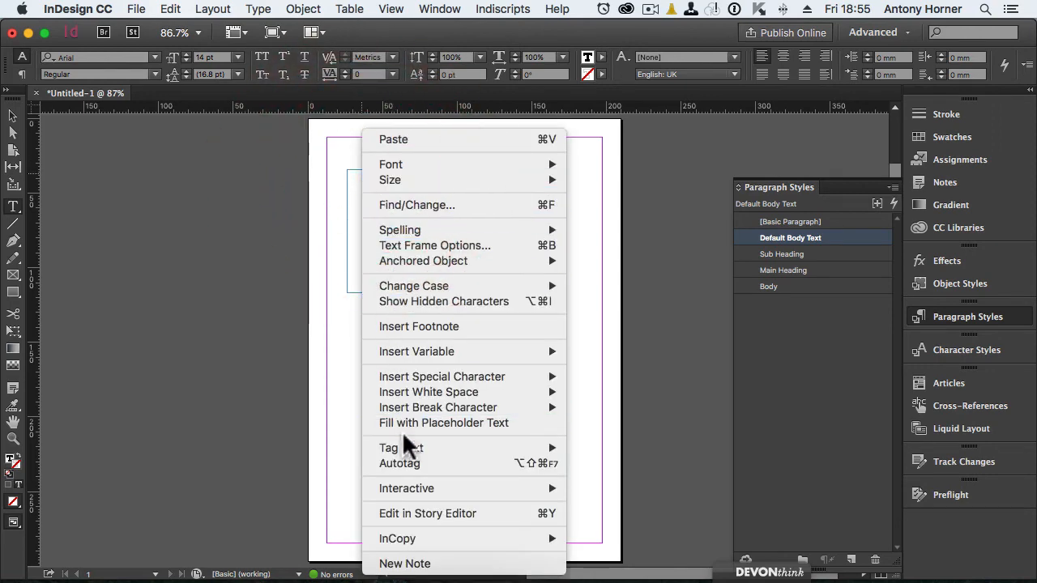
left_click(444, 423)
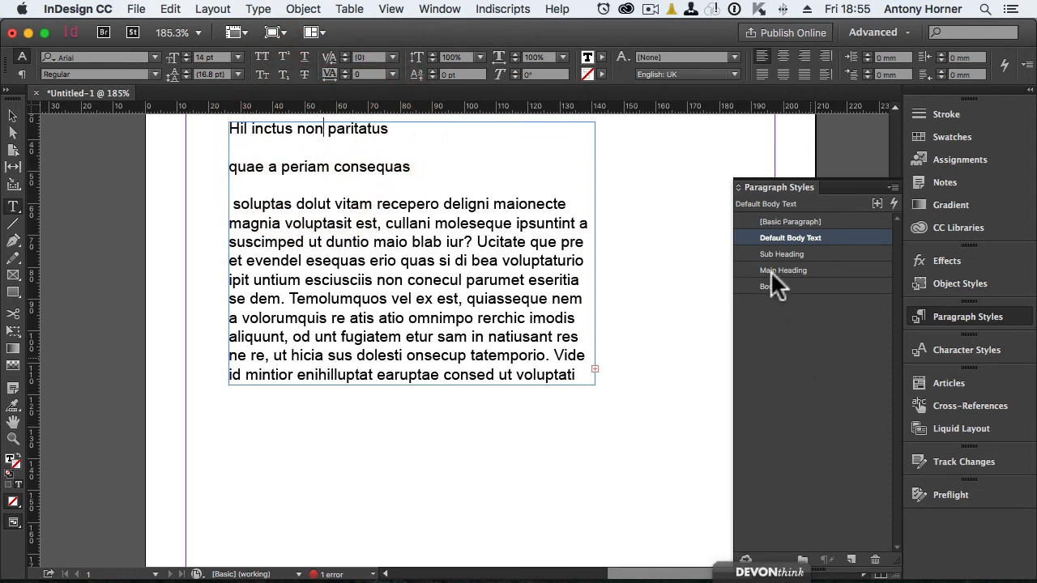
Step: Apply Main Heading to the first placeholder line and Sub Heading to the second
left_click(783, 270)
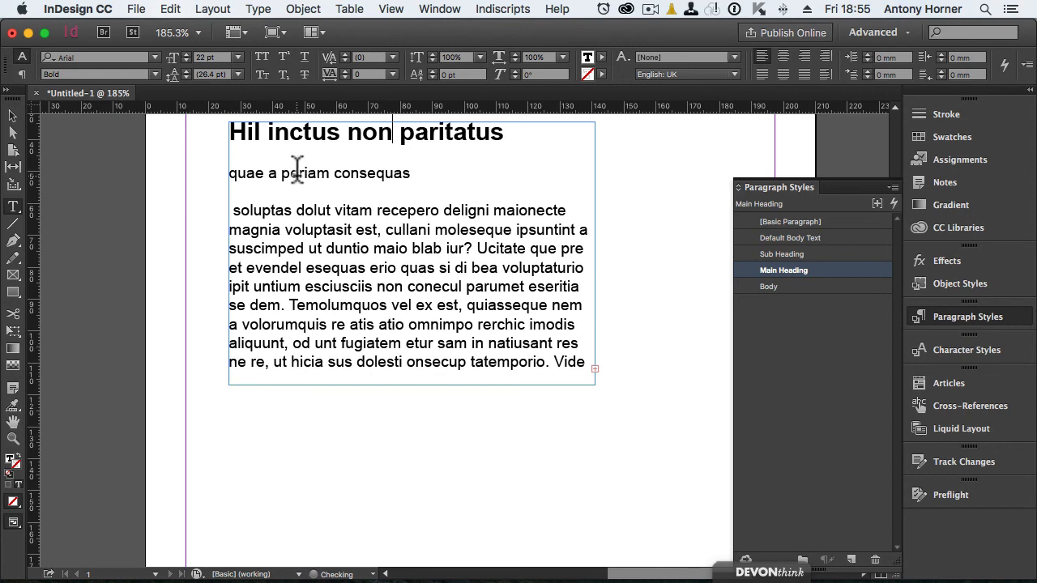
left_click(790, 237)
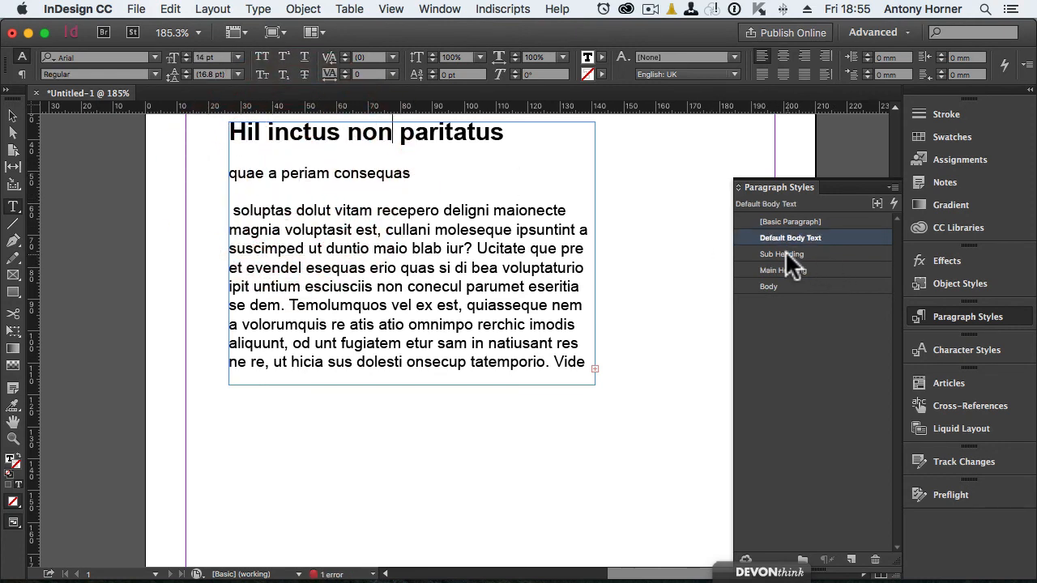
left_click(781, 253)
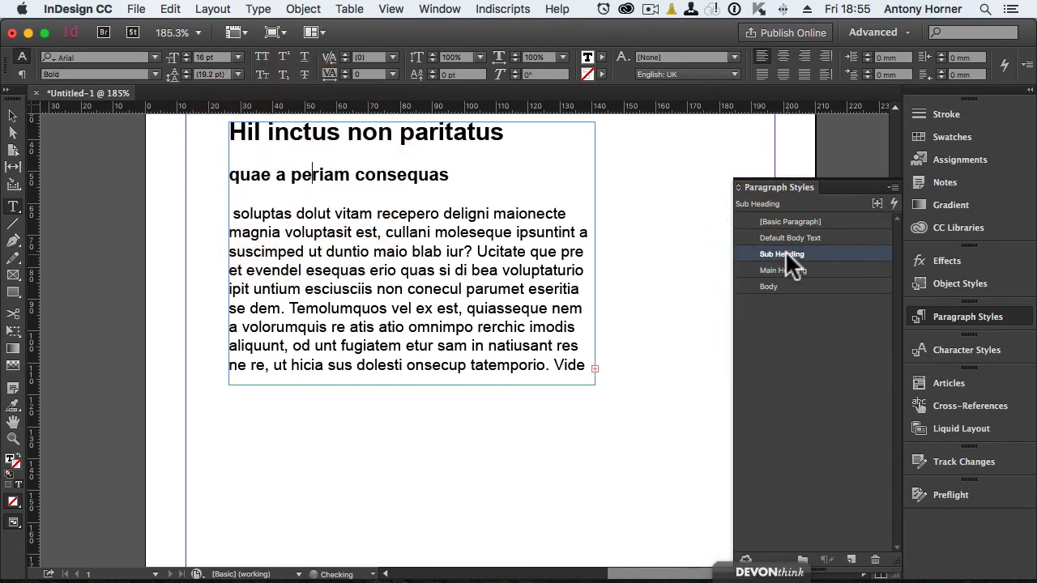